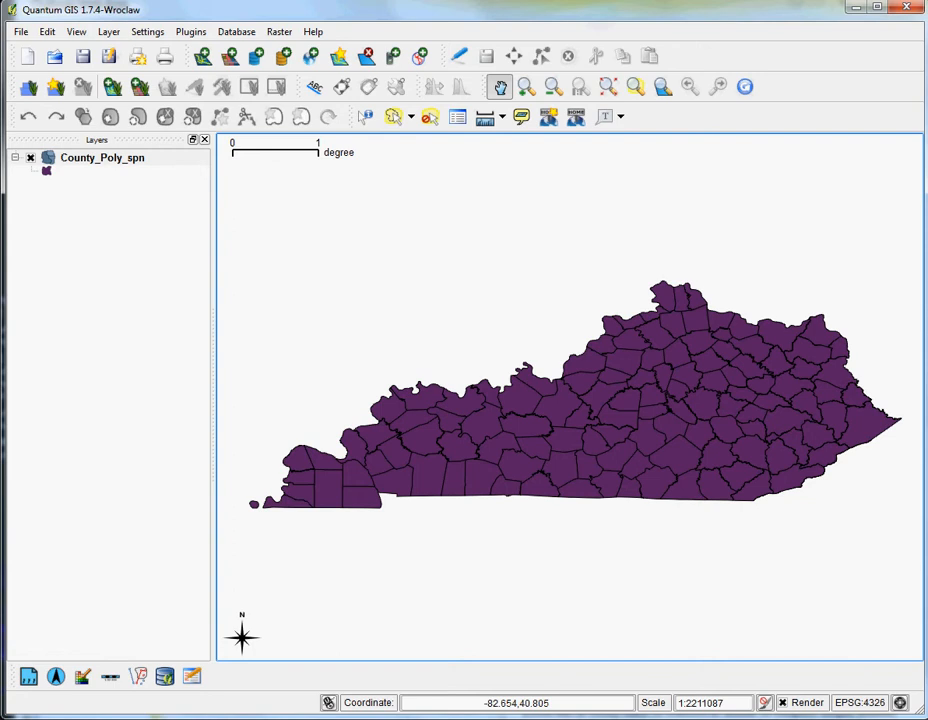
pyautogui.moveTo(230, 280)
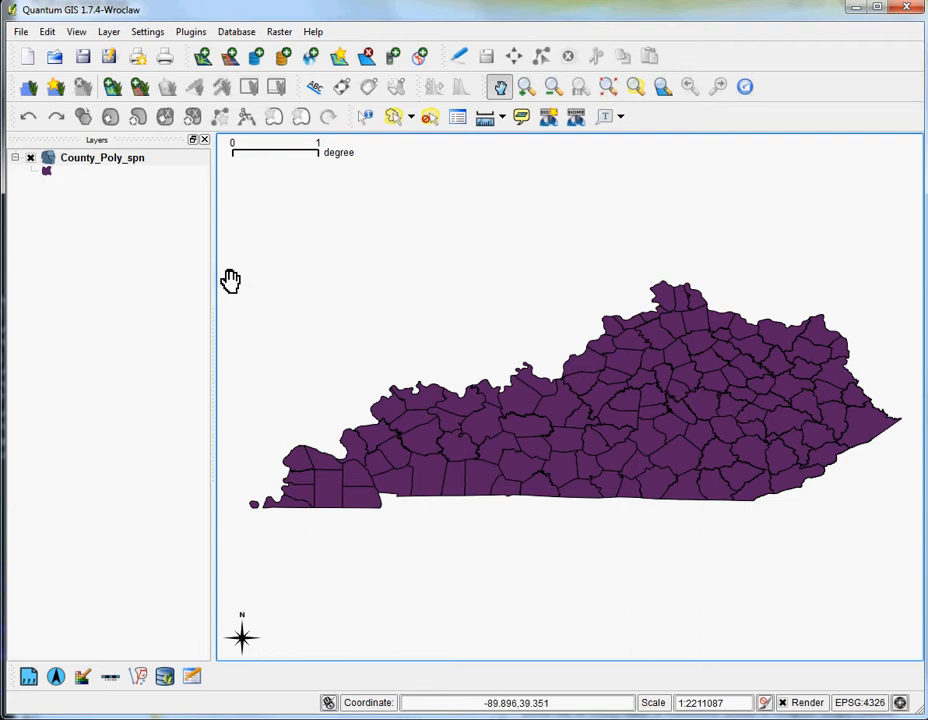
pyautogui.moveTo(103, 163)
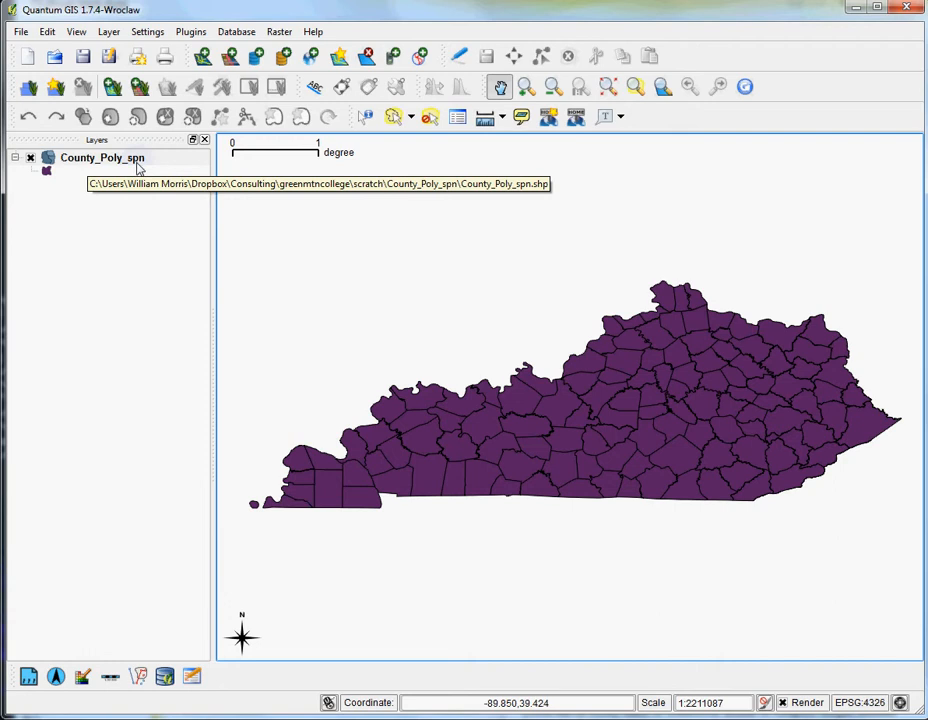
pyautogui.moveTo(373, 440)
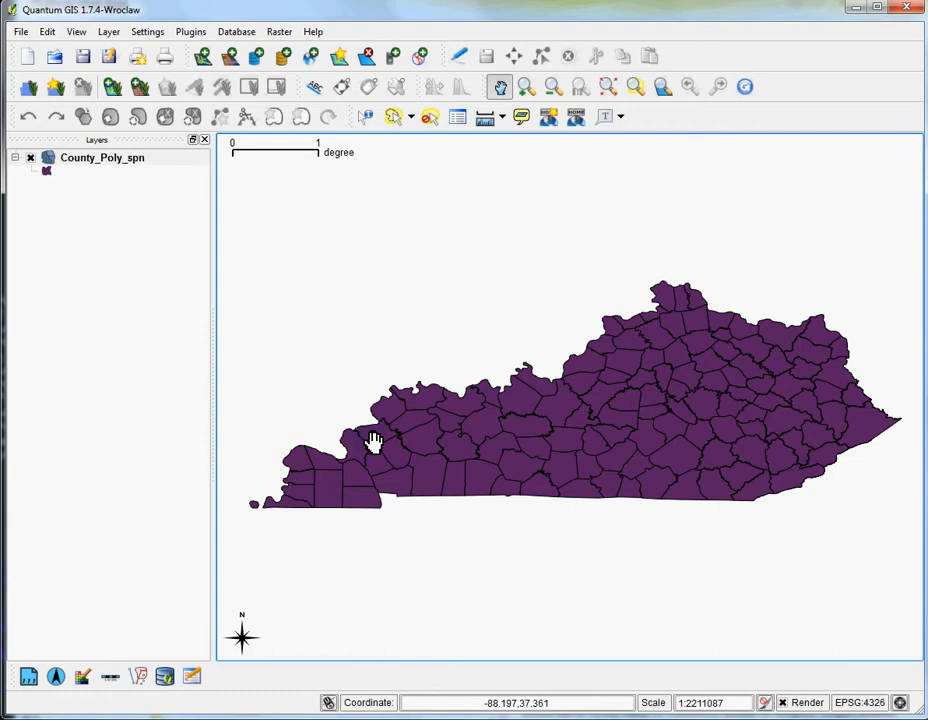
pyautogui.moveTo(353, 305)
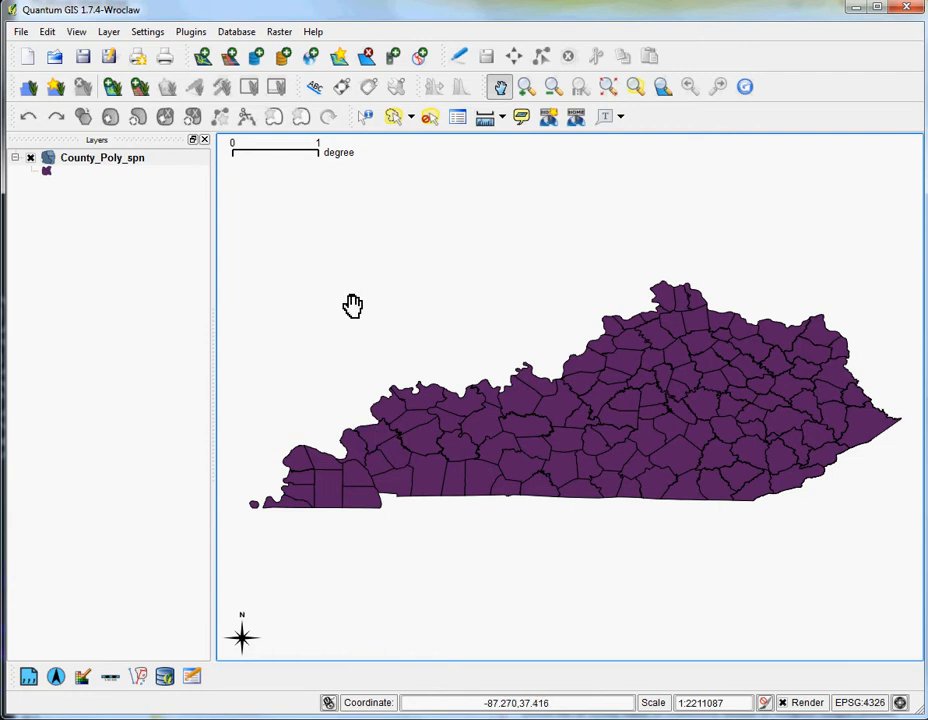
# Add the OpenLayers OpenStreetMap layer and place it beneath the Kentucky county polygons
pyautogui.click(190, 31)
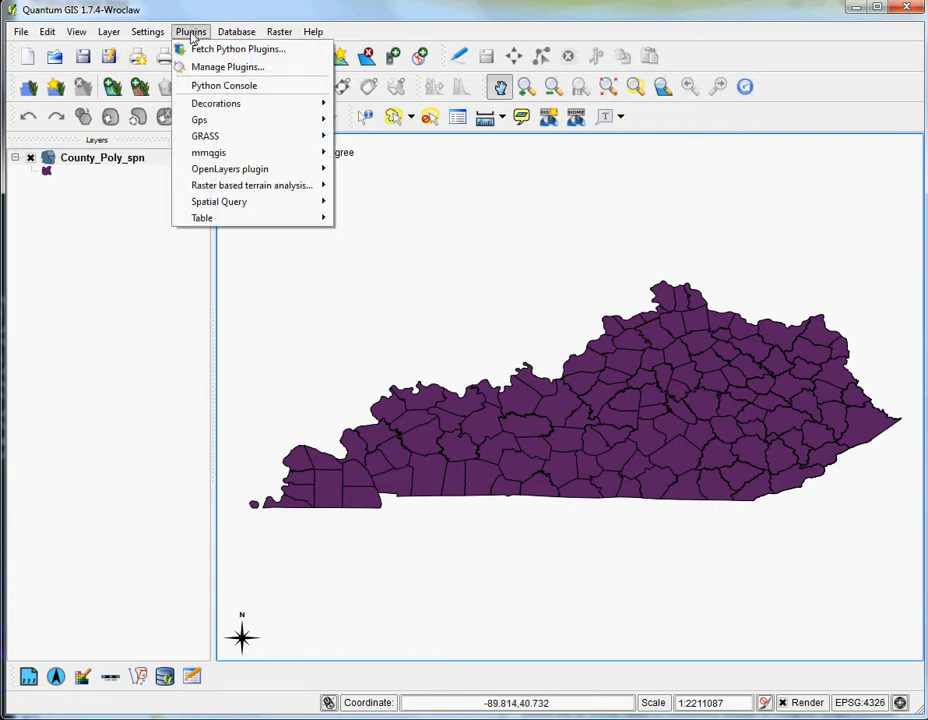
pyautogui.moveTo(230, 168)
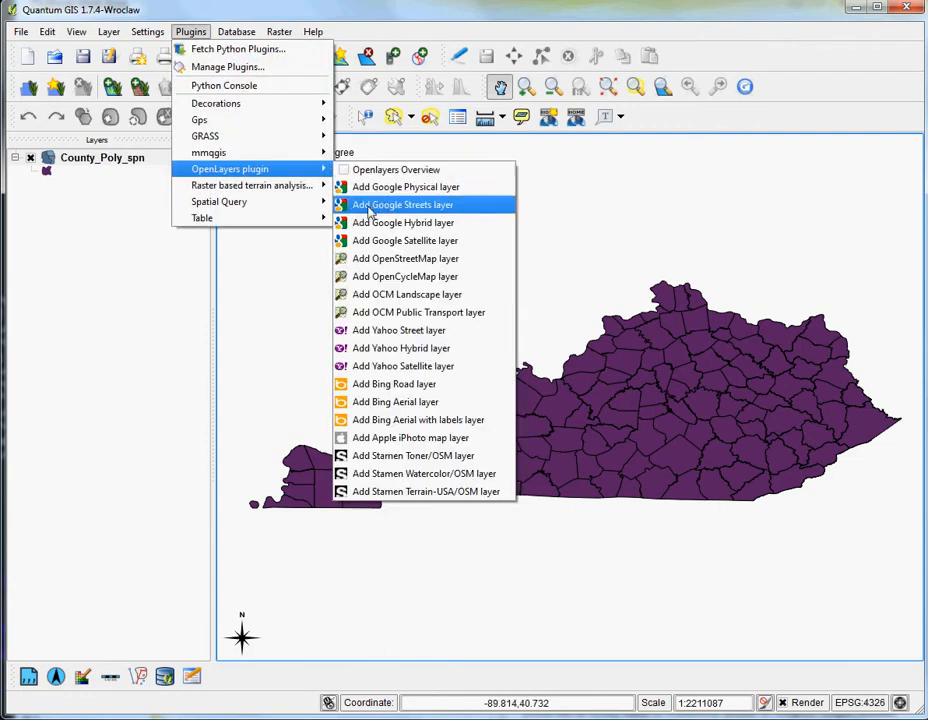
pyautogui.moveTo(405, 258)
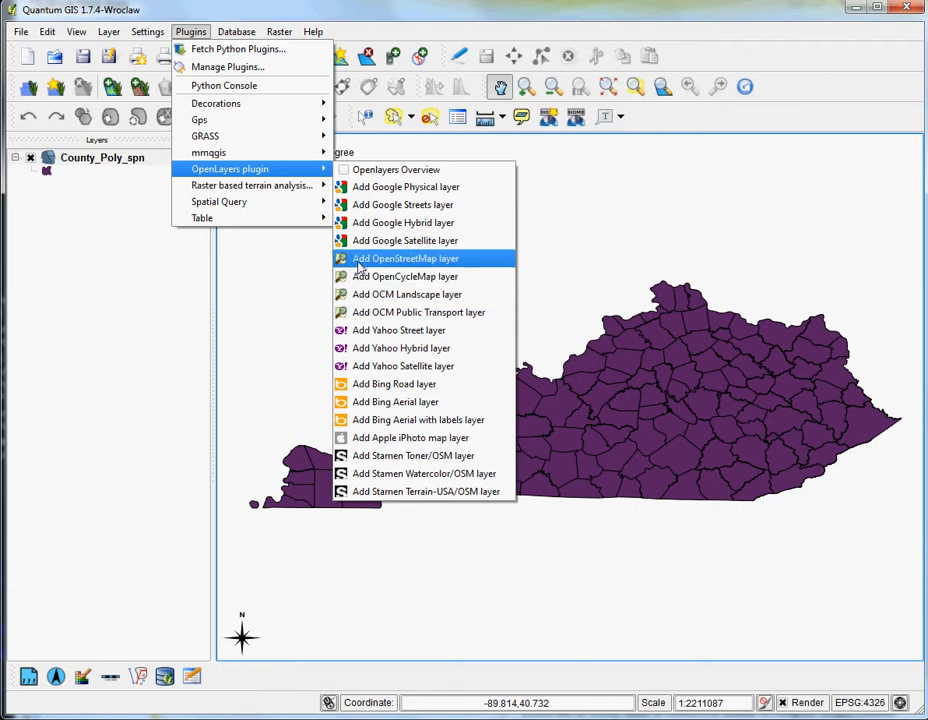
pyautogui.click(404, 258)
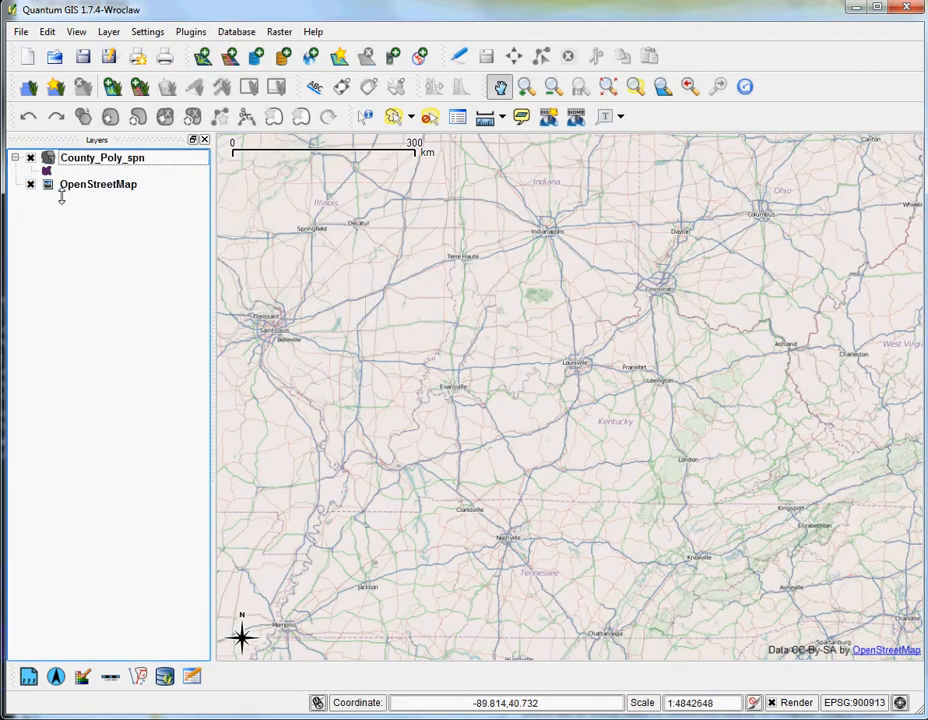
pyautogui.click(30, 157)
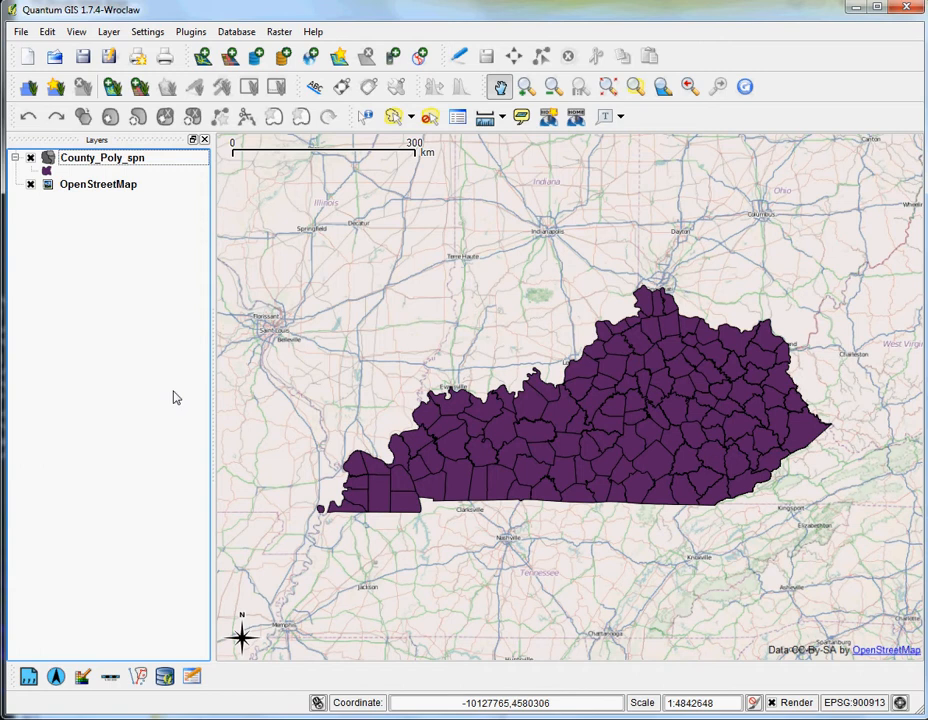
pyautogui.moveTo(226, 332)
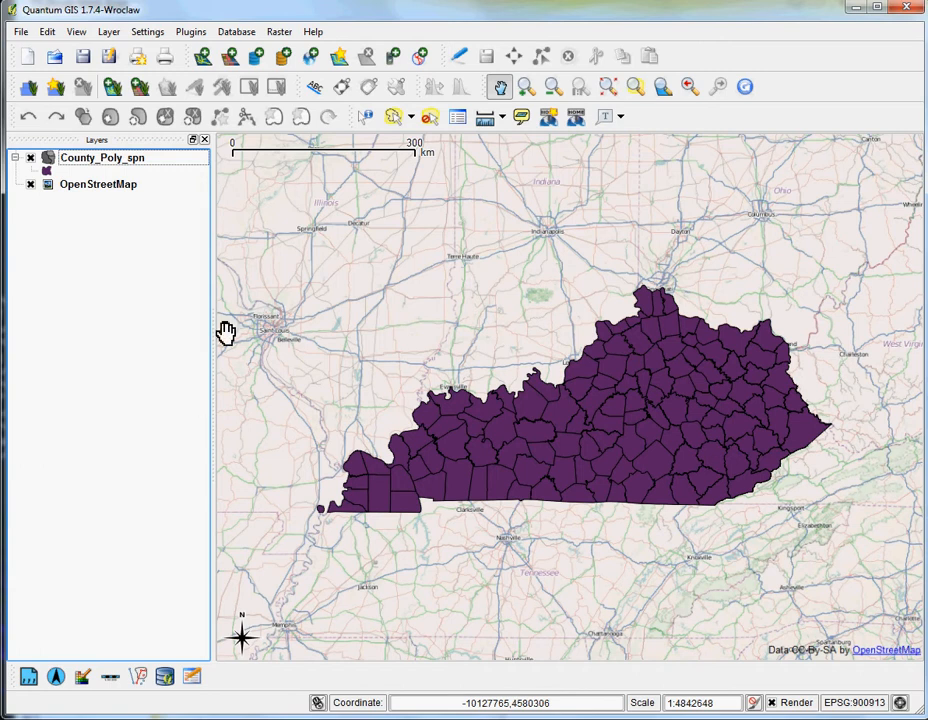
pyautogui.moveTo(229, 57)
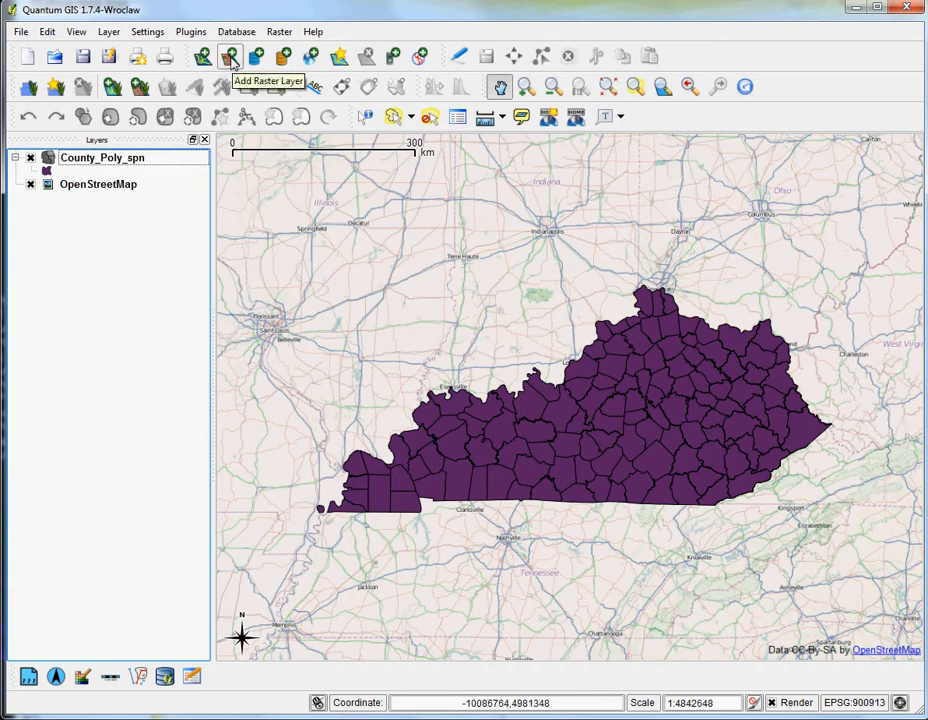
pyautogui.click(229, 56)
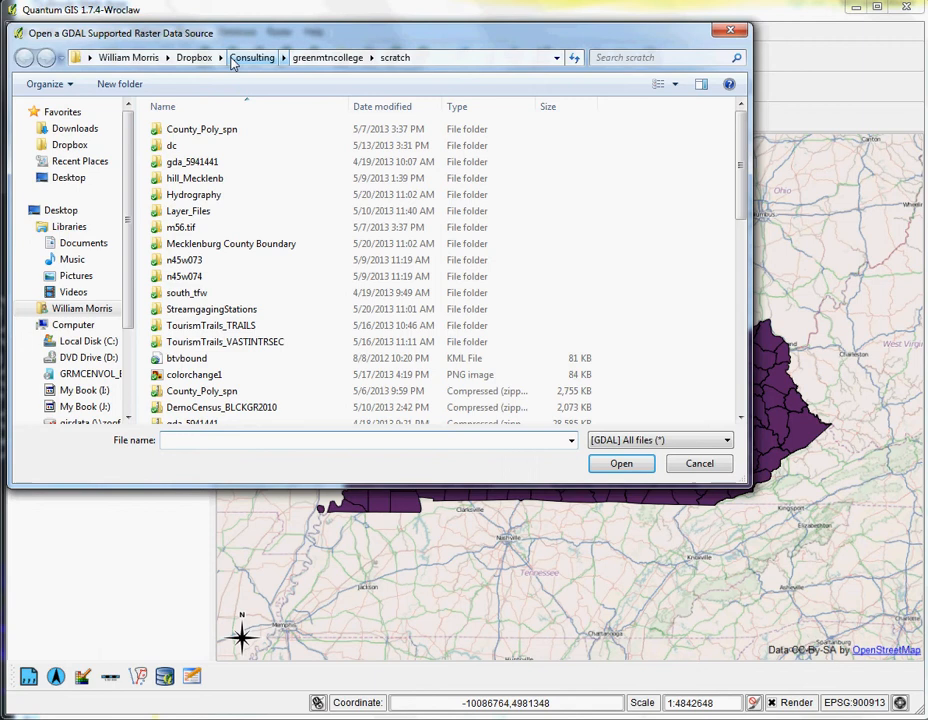
pyautogui.doubleClick(181, 227)
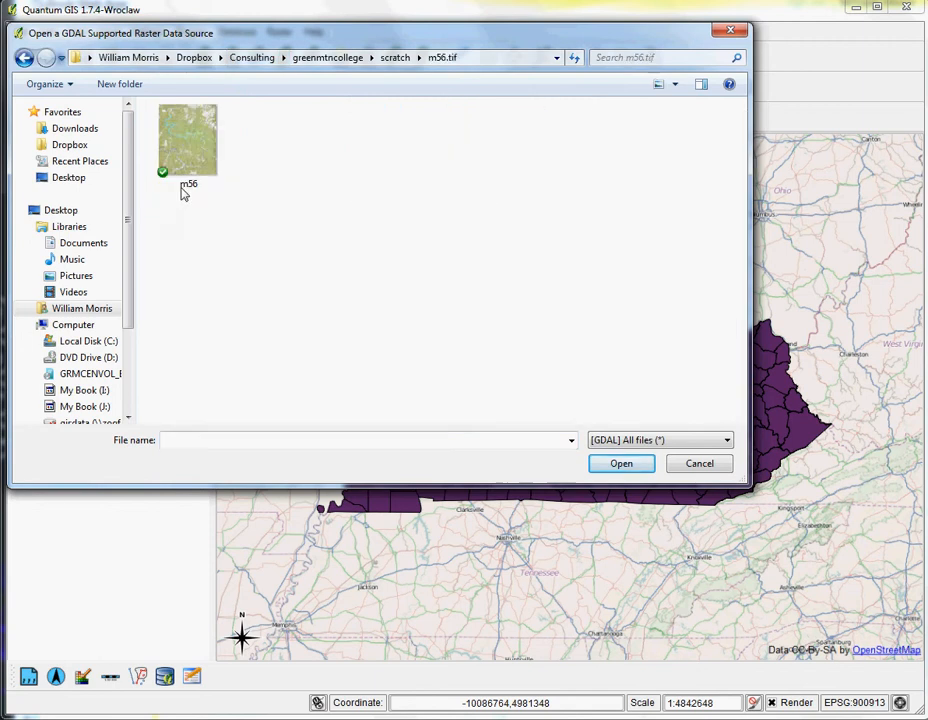
pyautogui.click(188, 145)
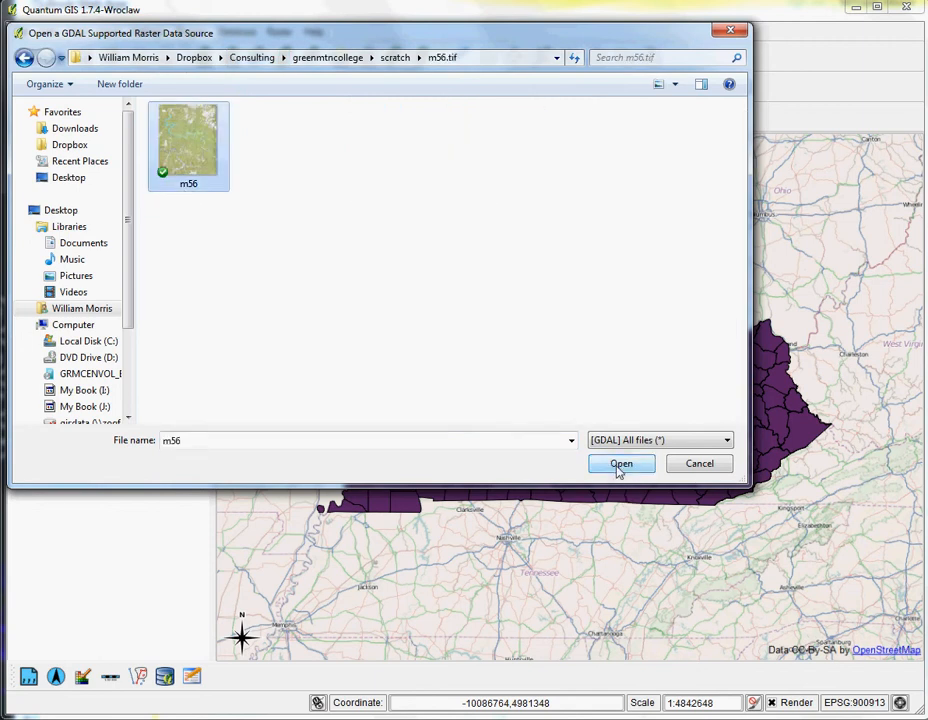
pyautogui.click(620, 463)
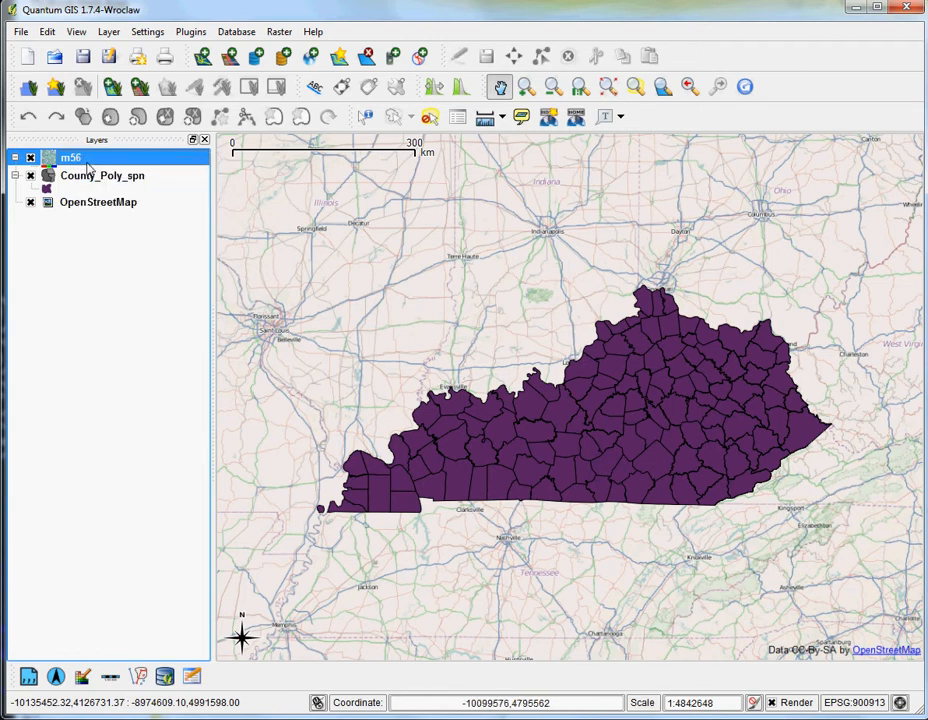
pyautogui.moveTo(530, 473)
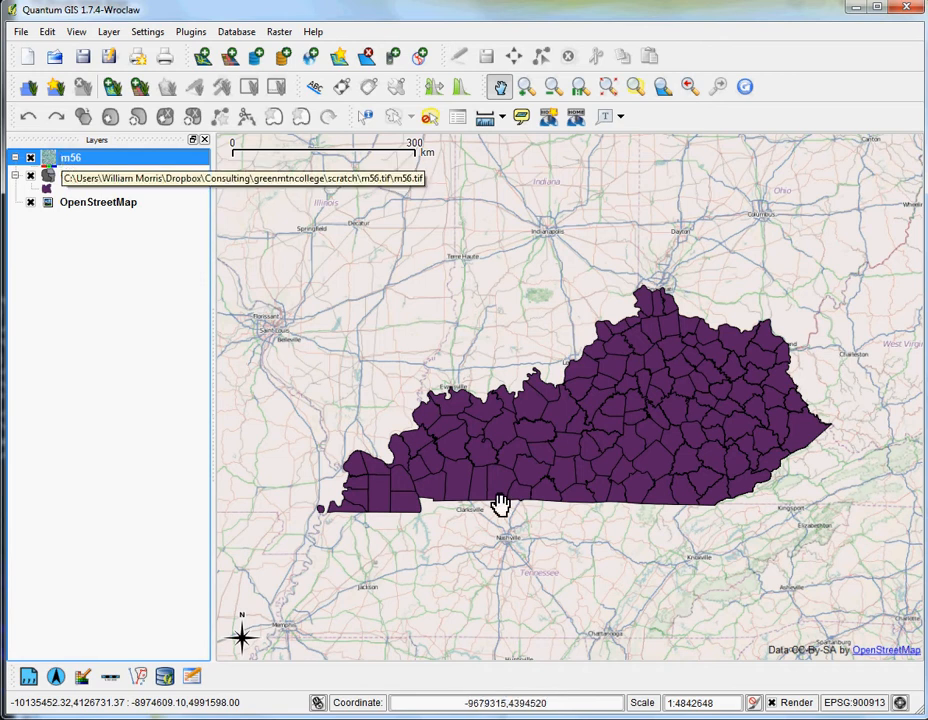
pyautogui.click(31, 157)
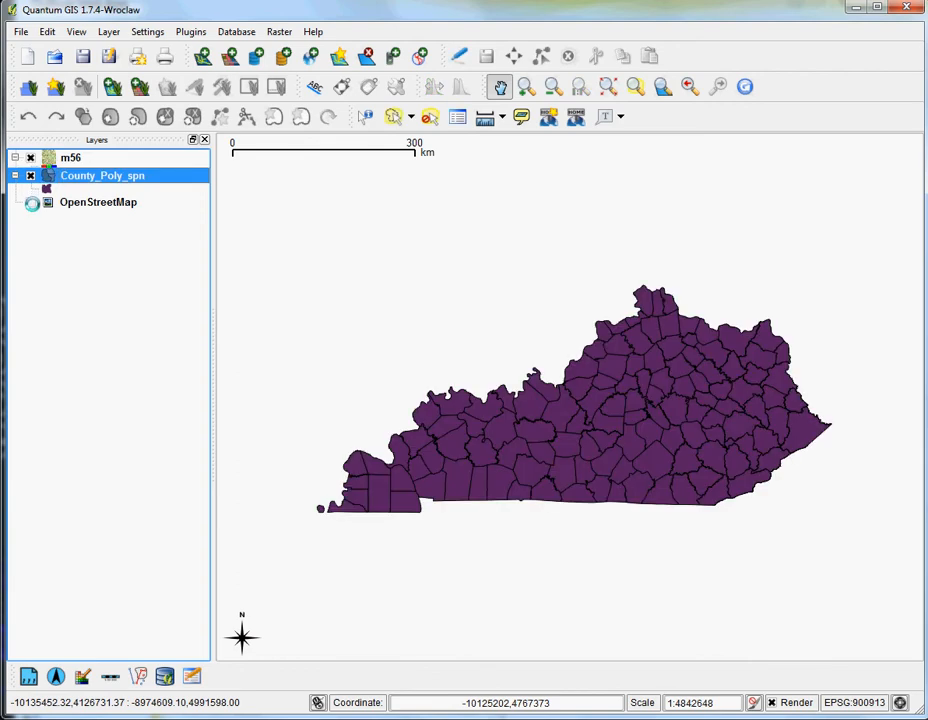
pyautogui.click(30, 202)
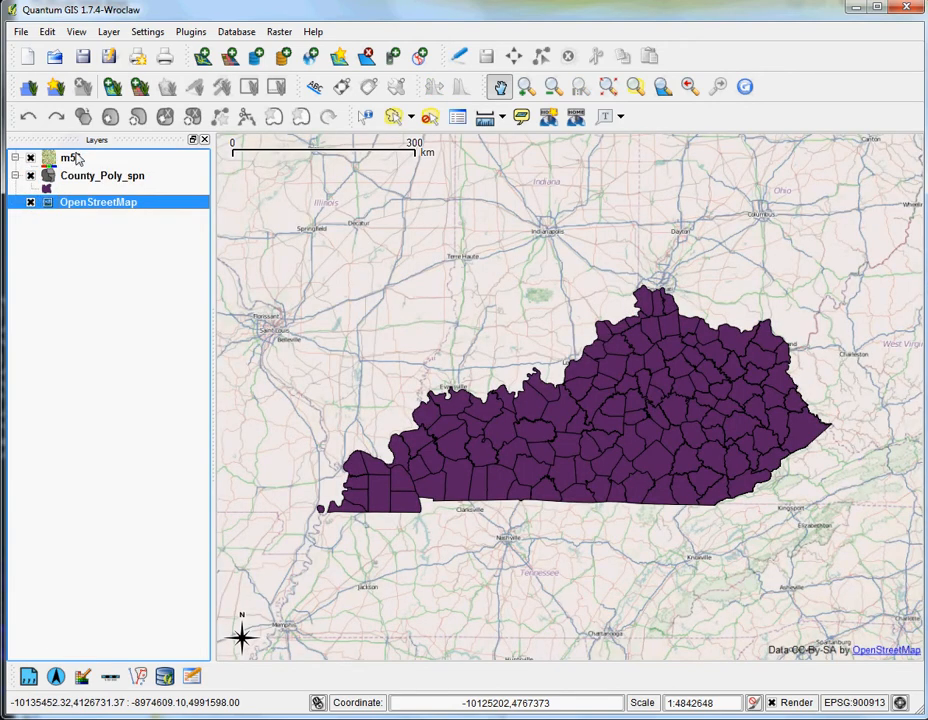
pyautogui.rightClick(68, 157)
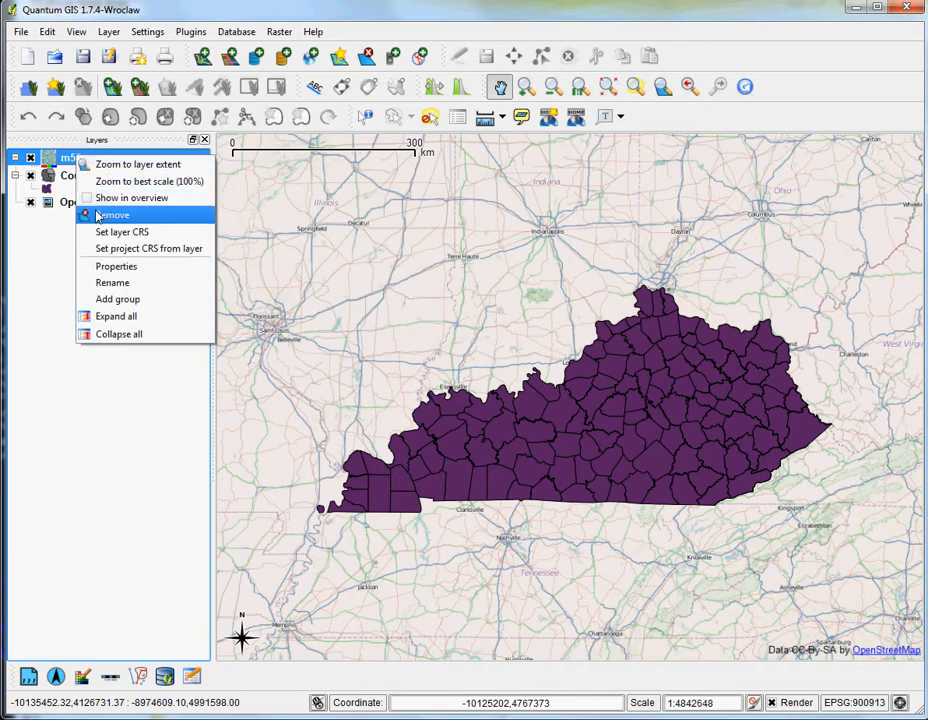
pyautogui.click(113, 214)
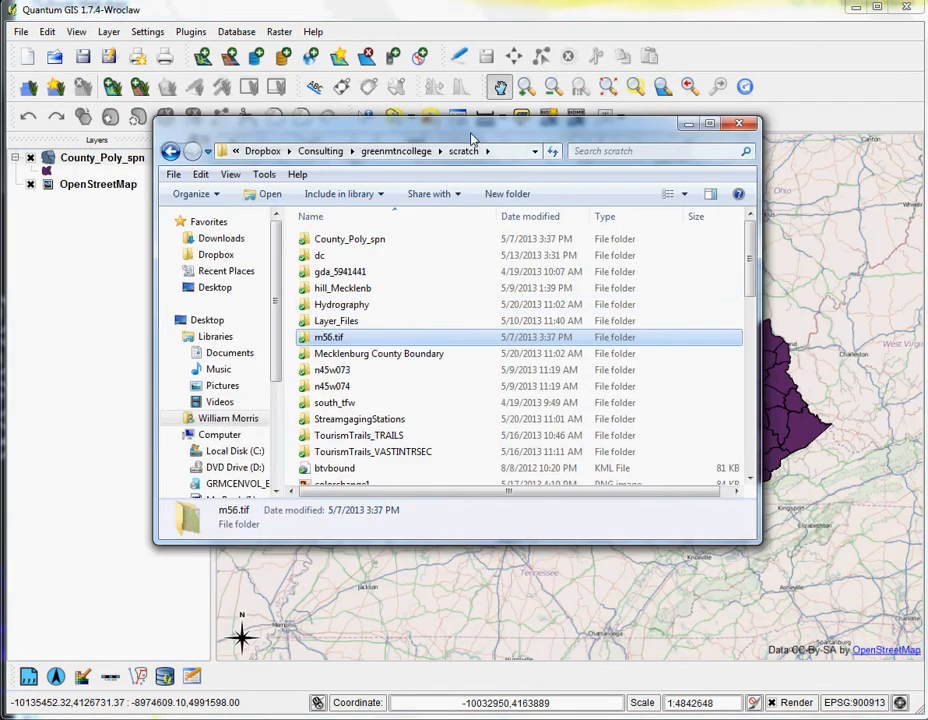
pyautogui.moveTo(334, 402)
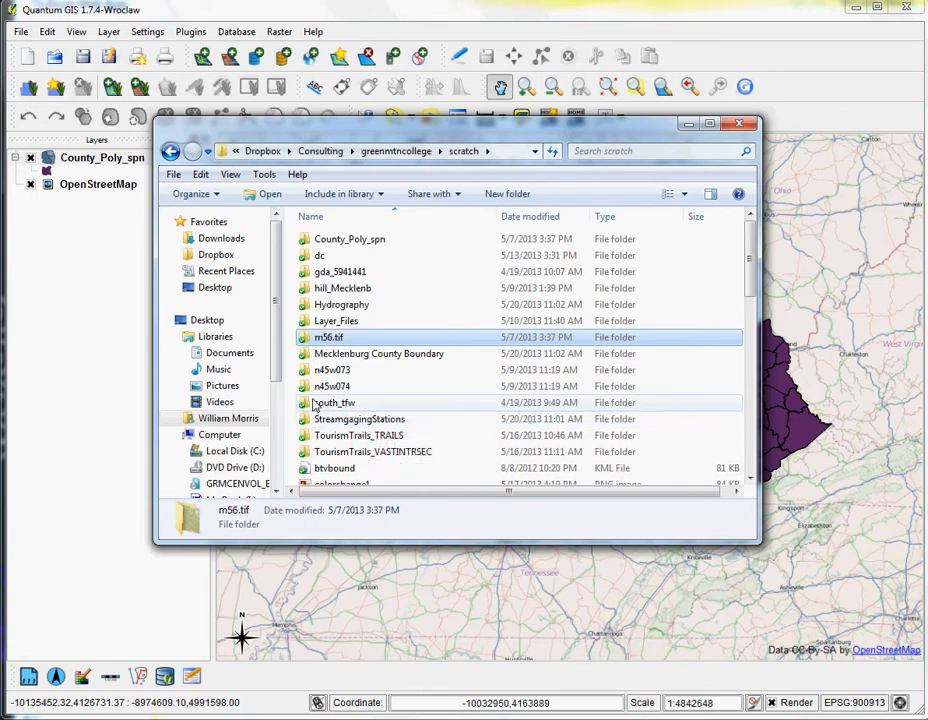
pyautogui.moveTo(335, 402)
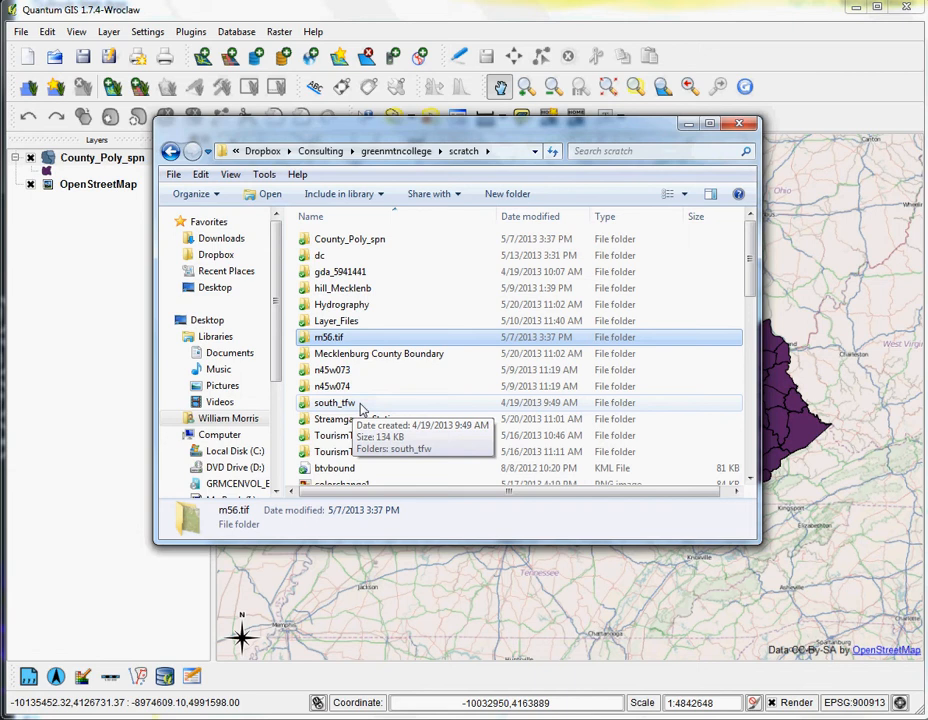
# Copy m56.tfw from the south_tfw folder
pyautogui.doubleClick(334, 402)
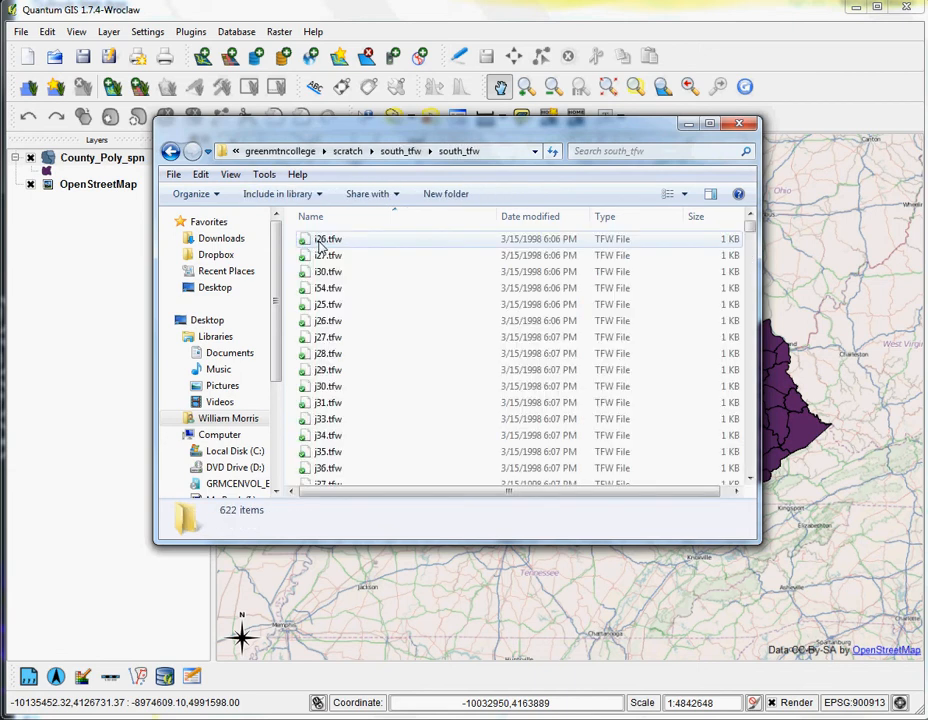
pyautogui.scroll(-3)
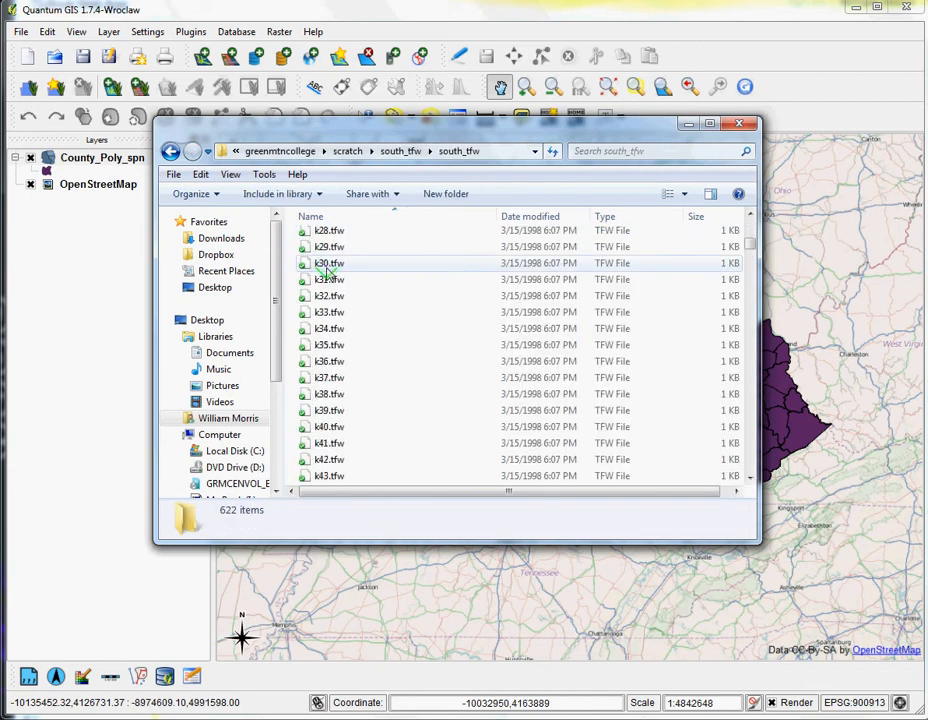
pyautogui.scroll(-3)
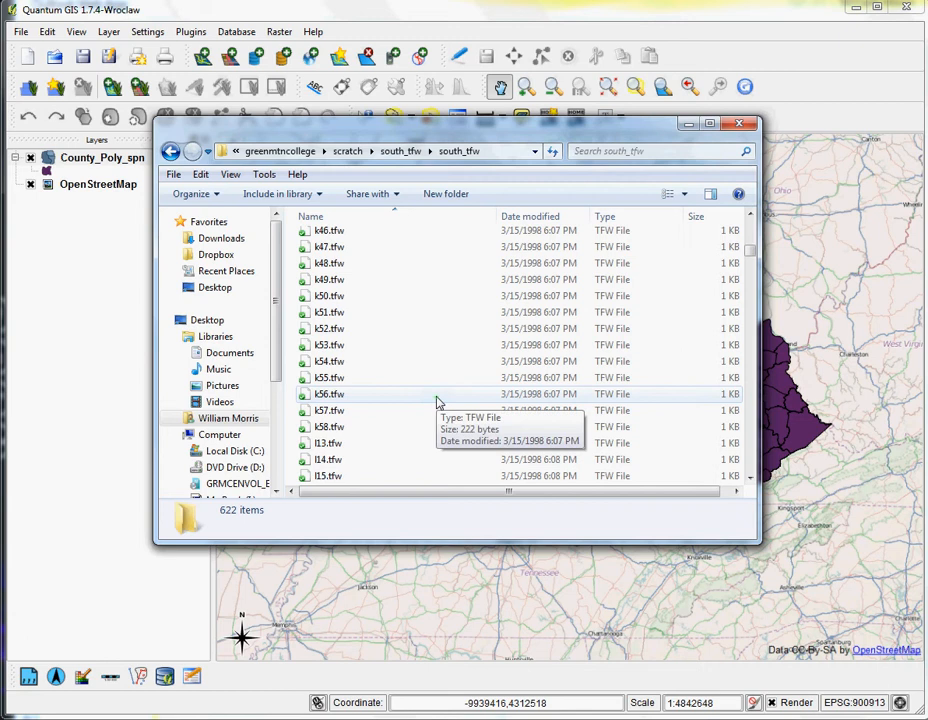
pyautogui.scroll(-3)
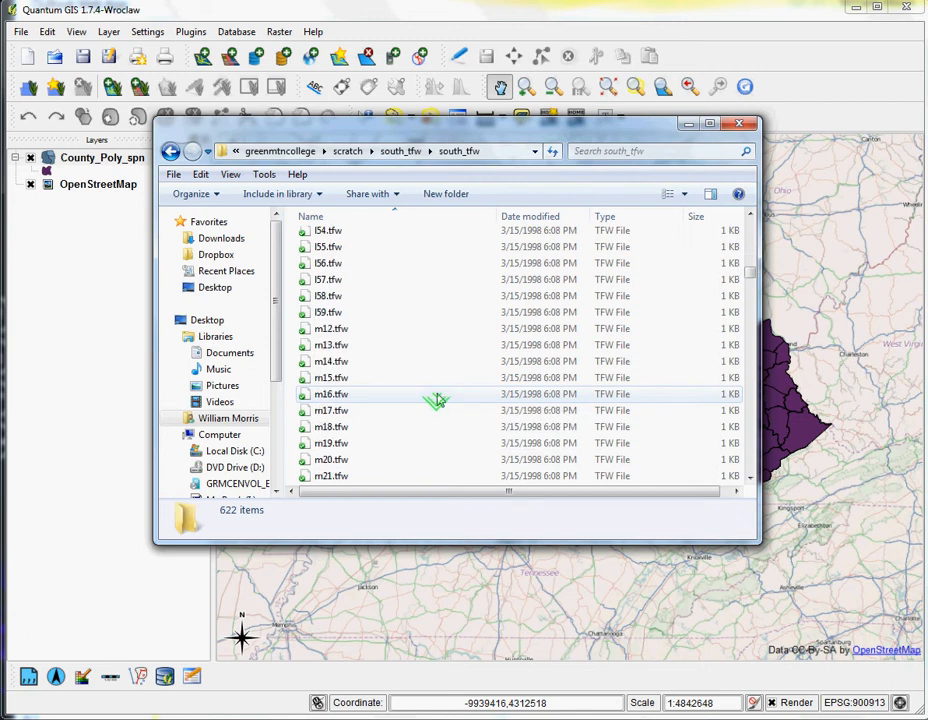
pyautogui.scroll(-3)
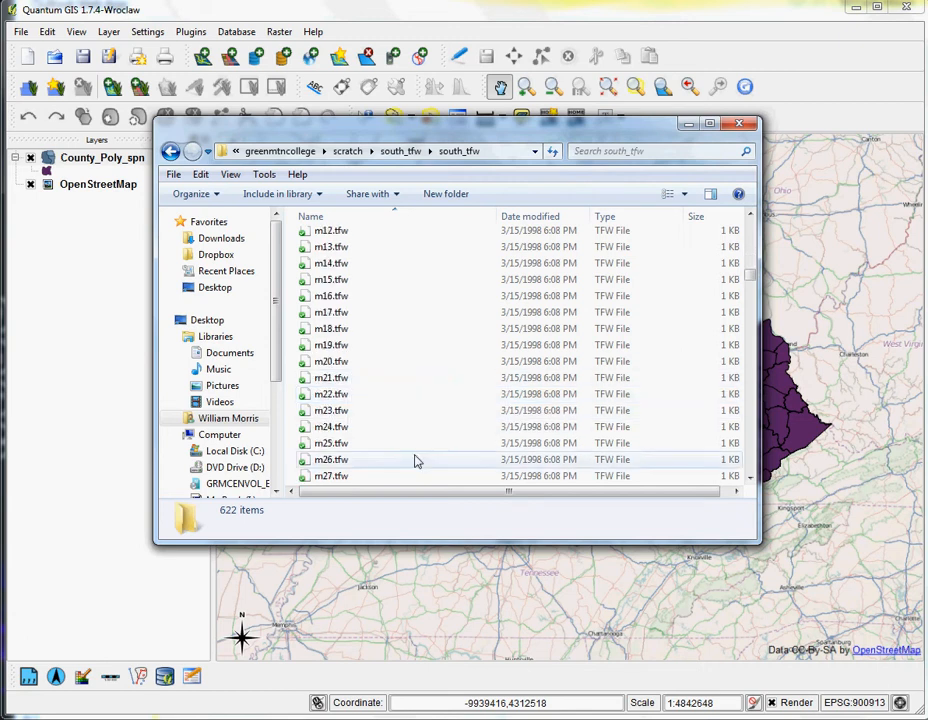
pyautogui.scroll(-3)
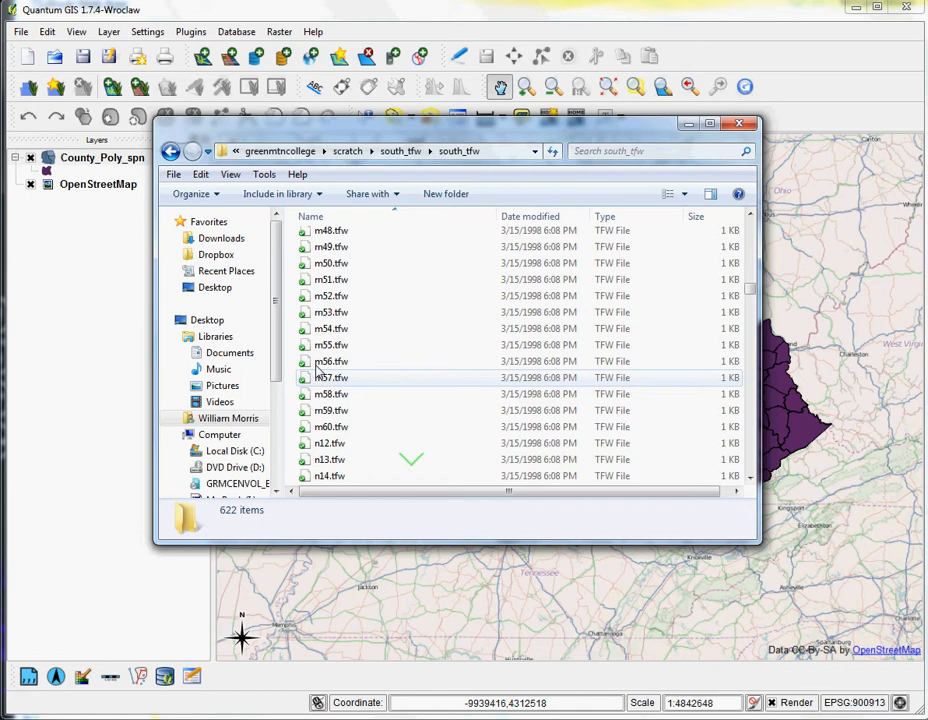
pyautogui.click(331, 361)
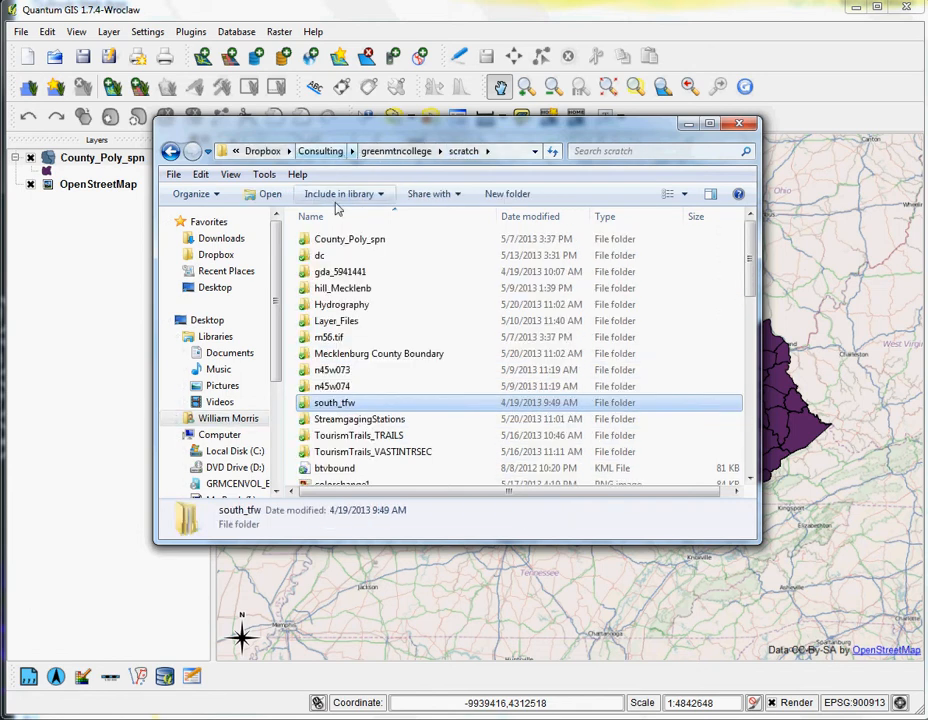
# Paste m56.tfw into the m56.tif folder beside the image
pyautogui.doubleClick(329, 337)
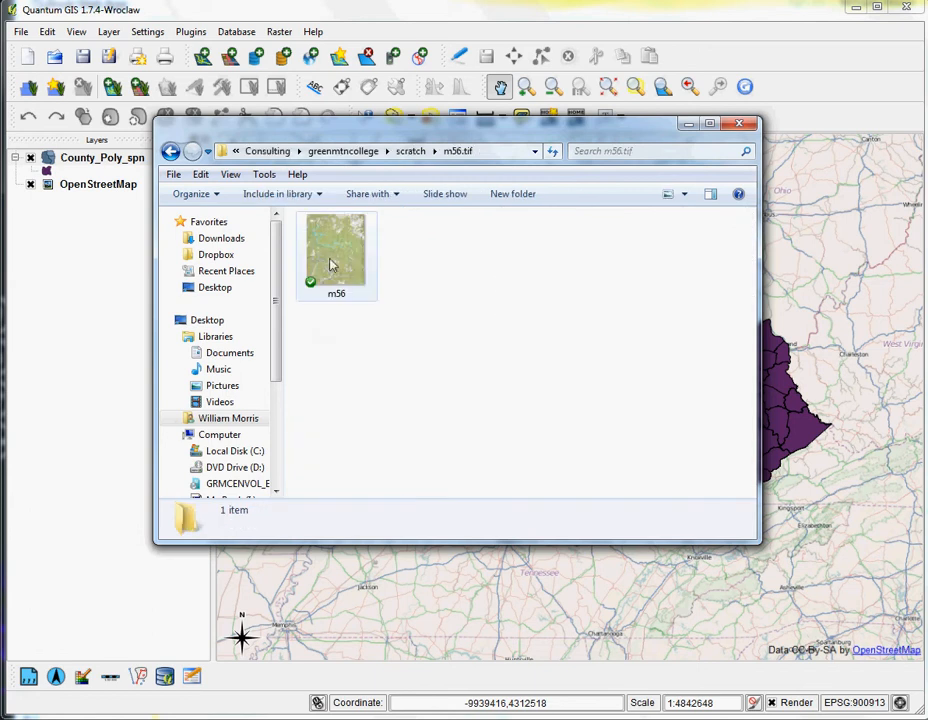
pyautogui.click(336, 255)
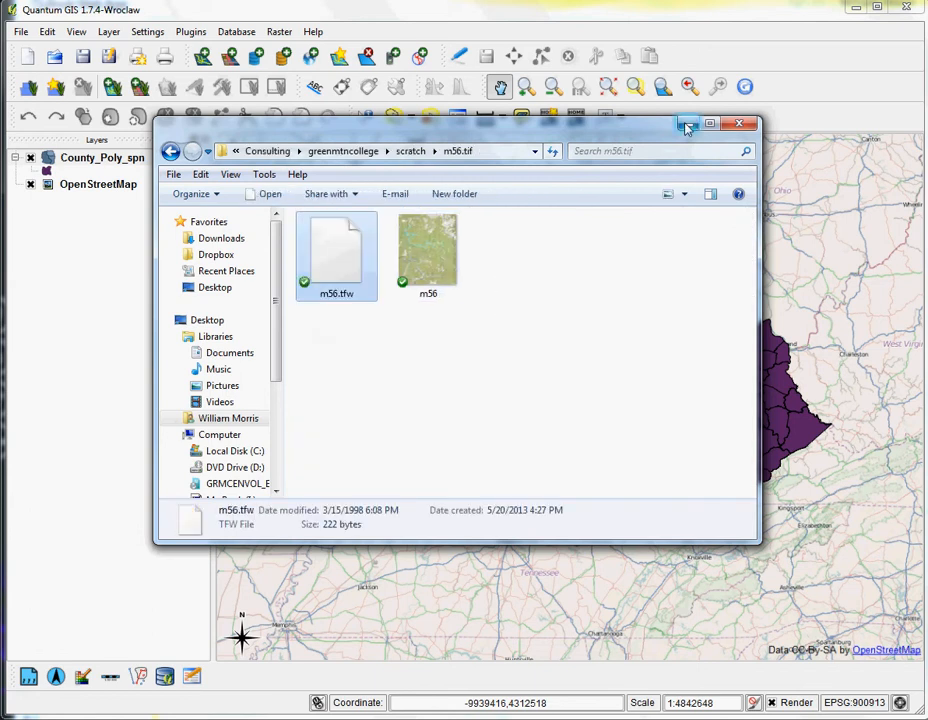
pyautogui.moveTo(687, 123)
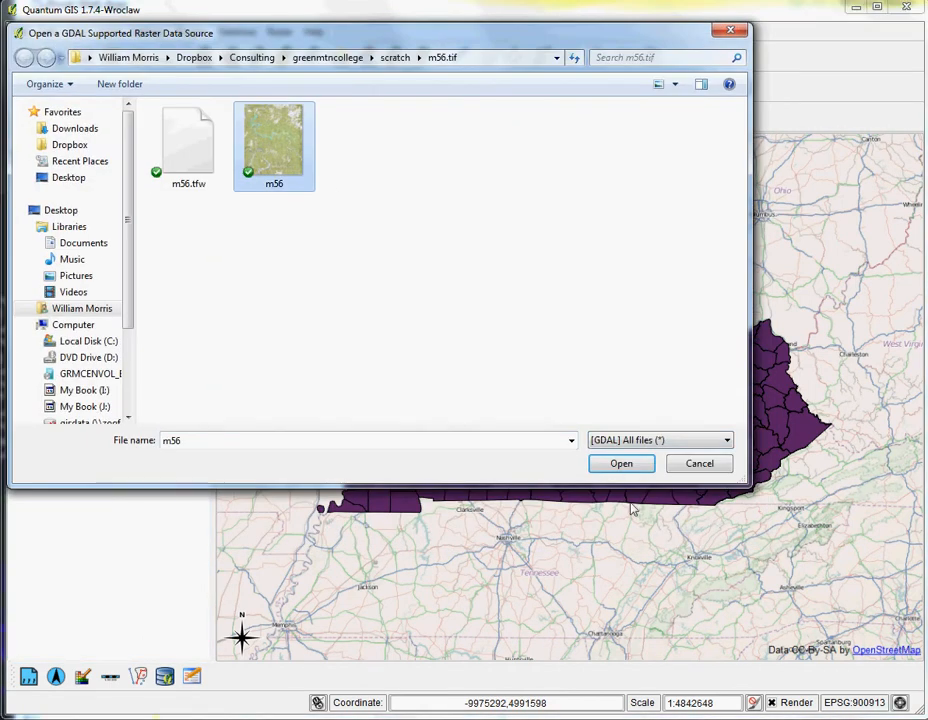
# Load the m56 raster with its world file and select its layer
pyautogui.click(621, 463)
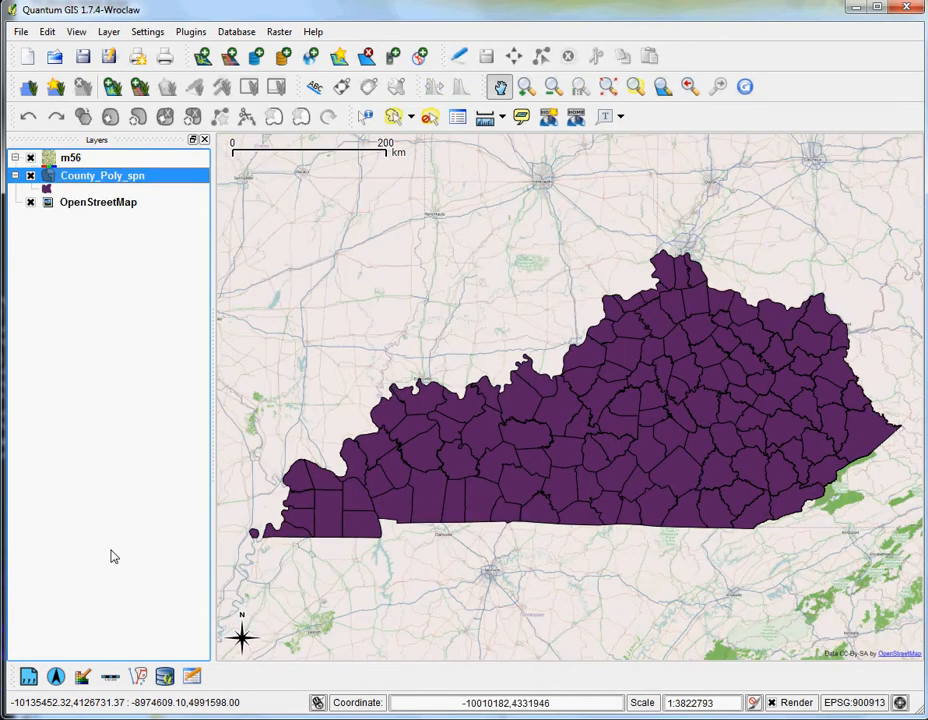
pyautogui.moveTo(334, 497)
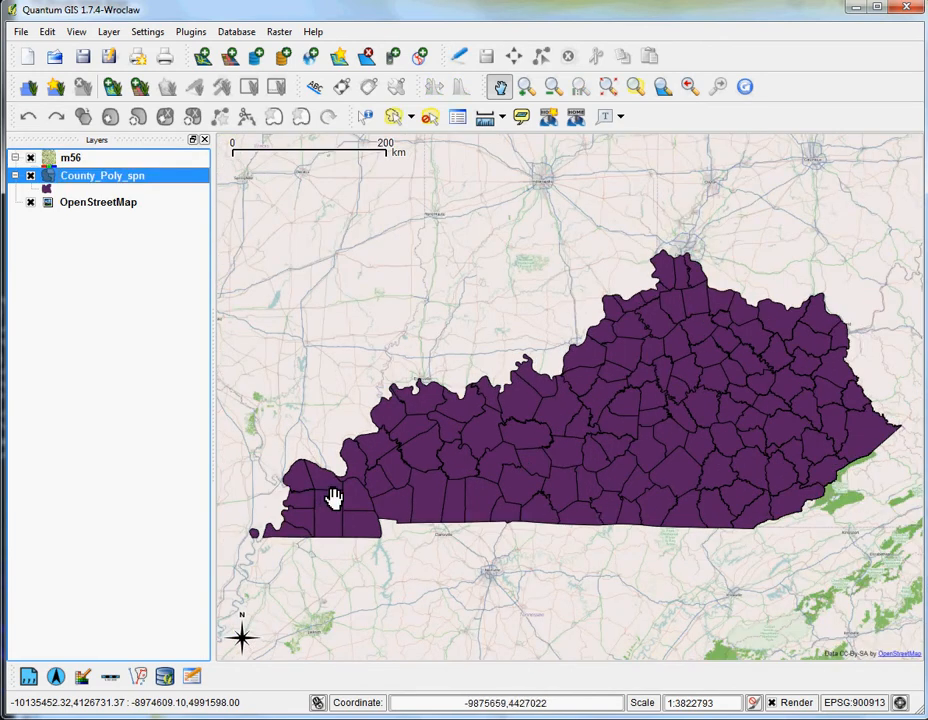
pyautogui.click(70, 157)
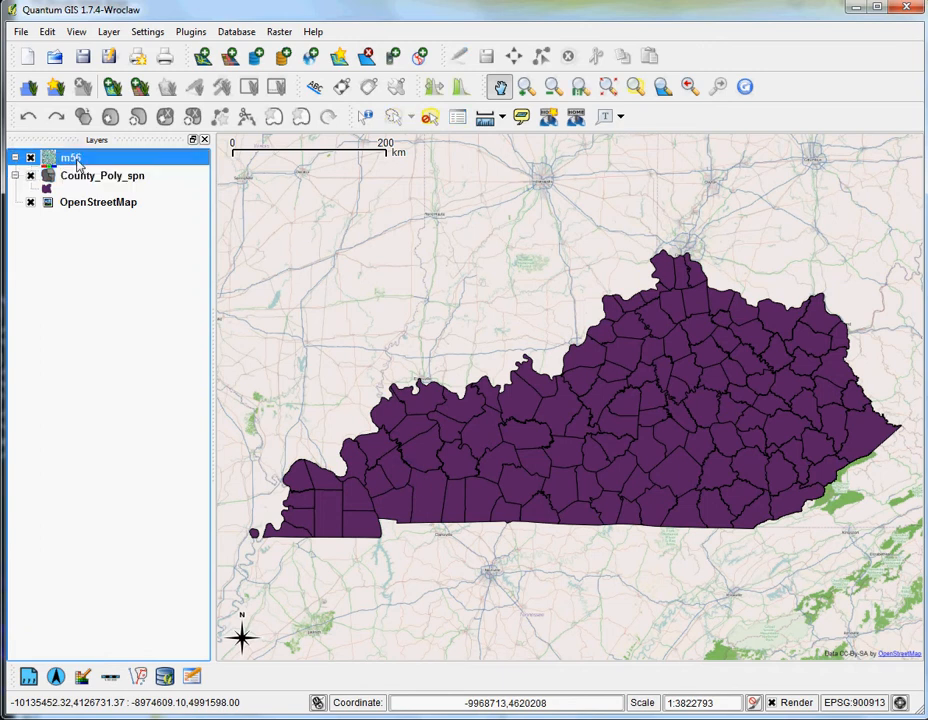
# Open the m56 layer's context menu to reach its Properties
pyautogui.rightClick(70, 157)
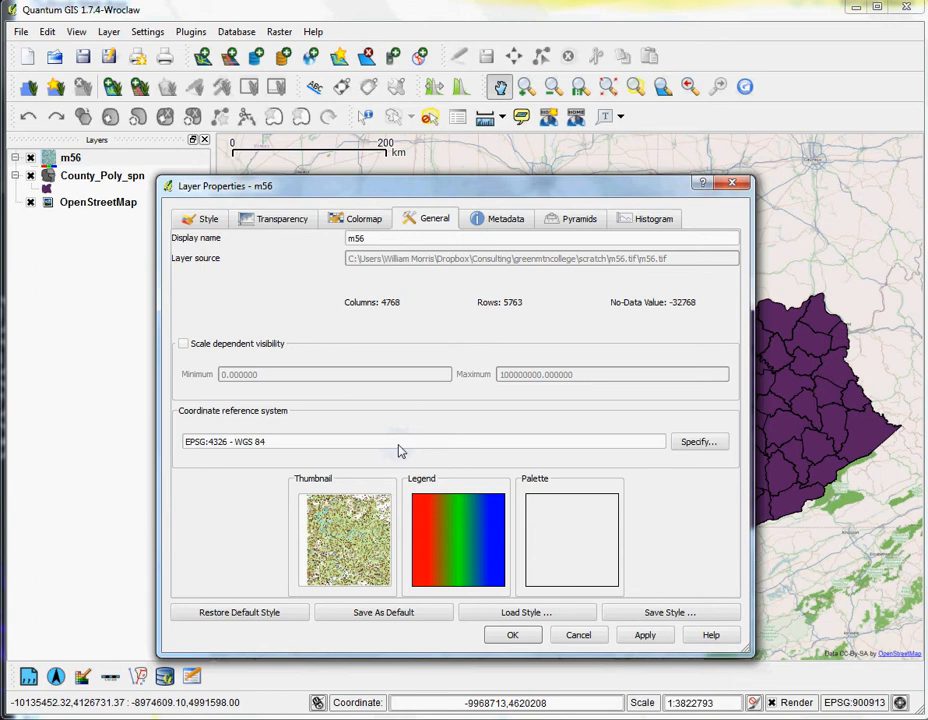
pyautogui.moveTo(200, 458)
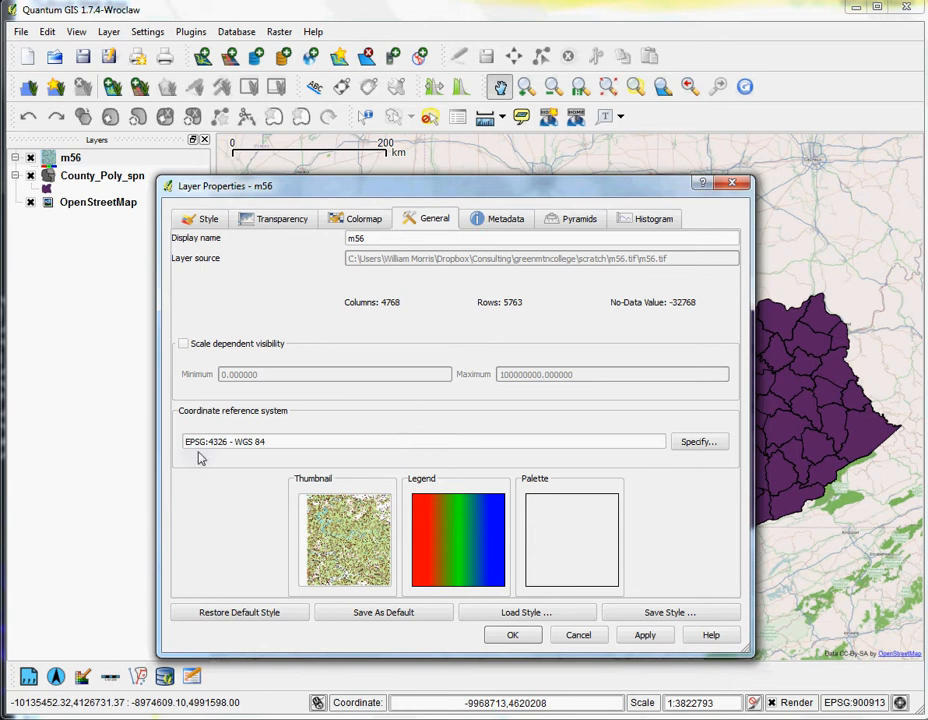
pyautogui.moveTo(234, 455)
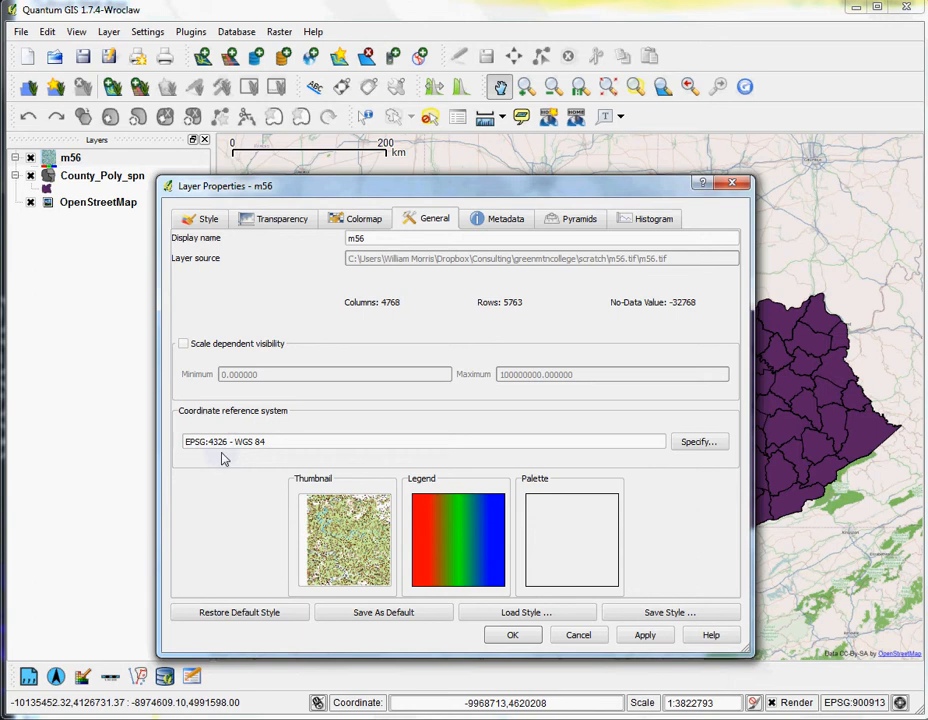
pyautogui.moveTo(225, 207)
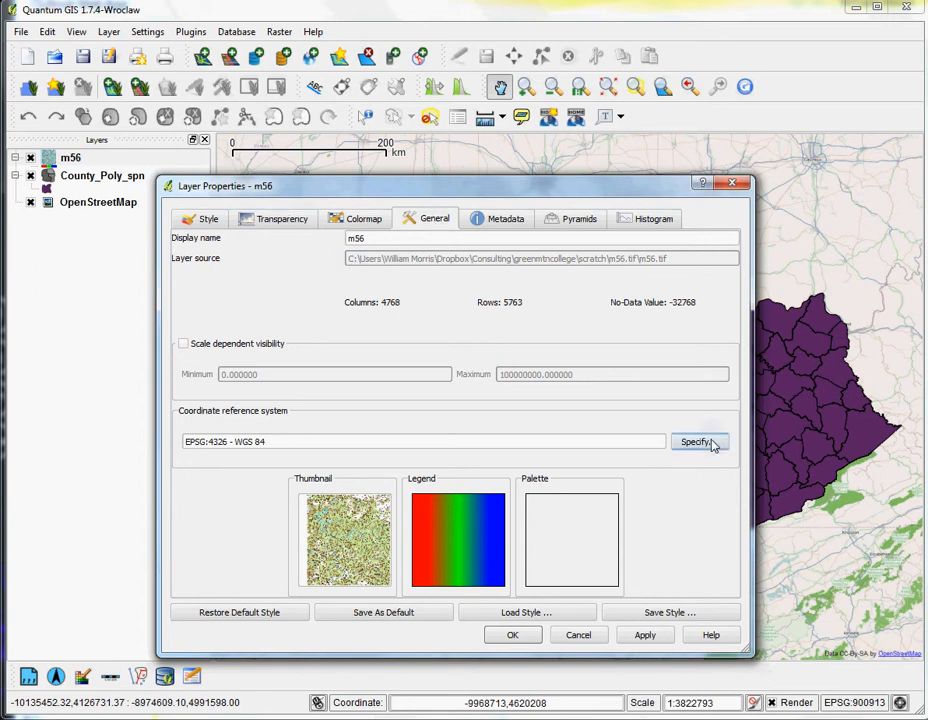
# Set the m56 raster's coordinate system to NAD83 / Kentucky South (ftUS)
pyautogui.click(696, 441)
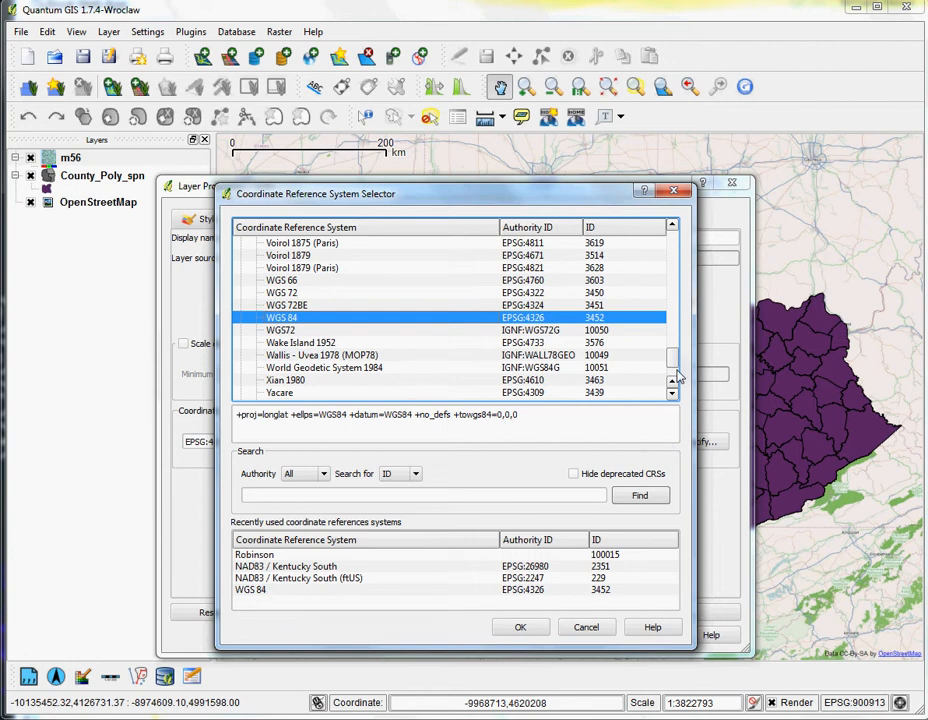
pyautogui.moveTo(410, 484)
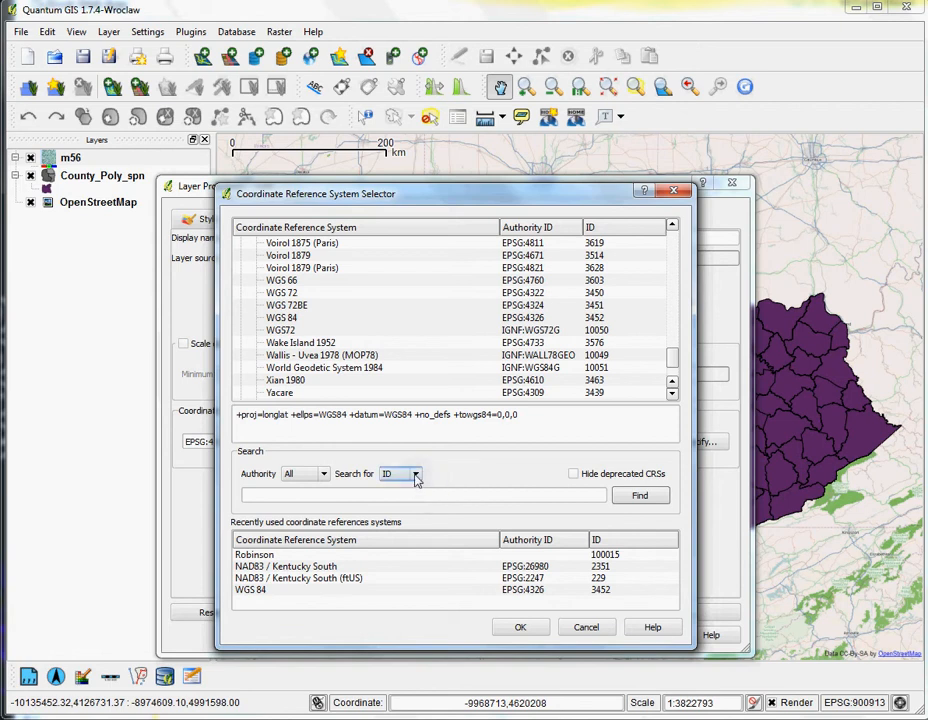
pyautogui.click(413, 473)
pyautogui.write('kentucky')
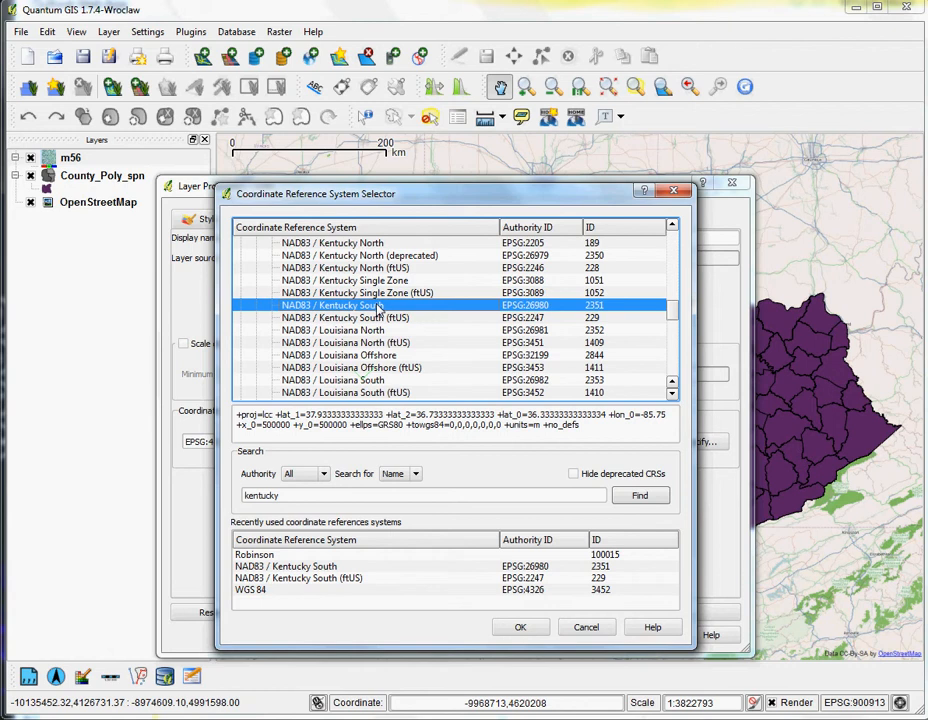
pyautogui.click(345, 317)
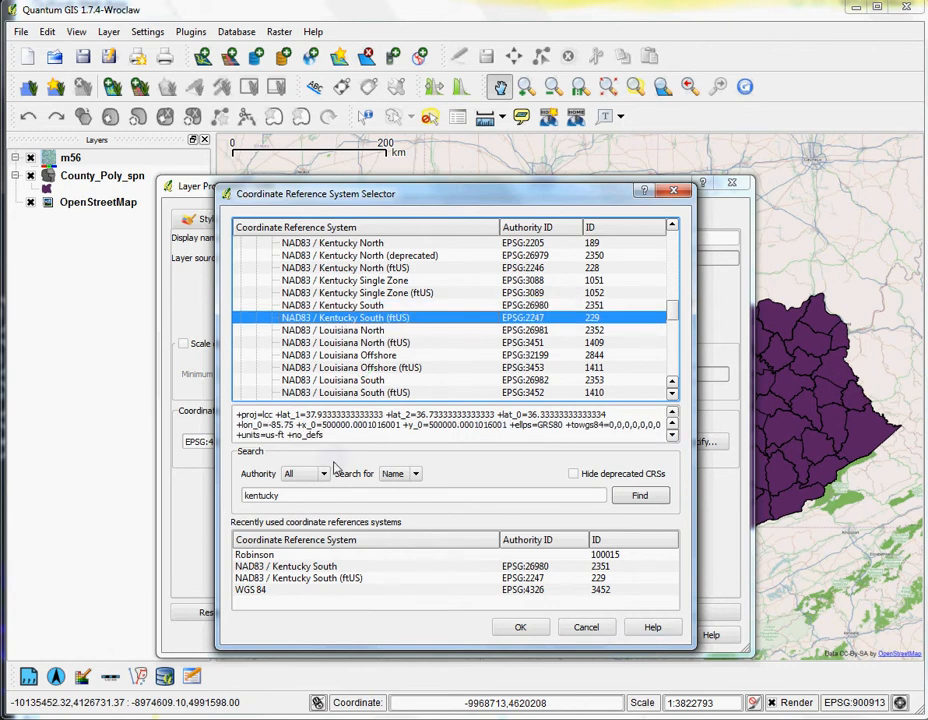
pyautogui.click(520, 627)
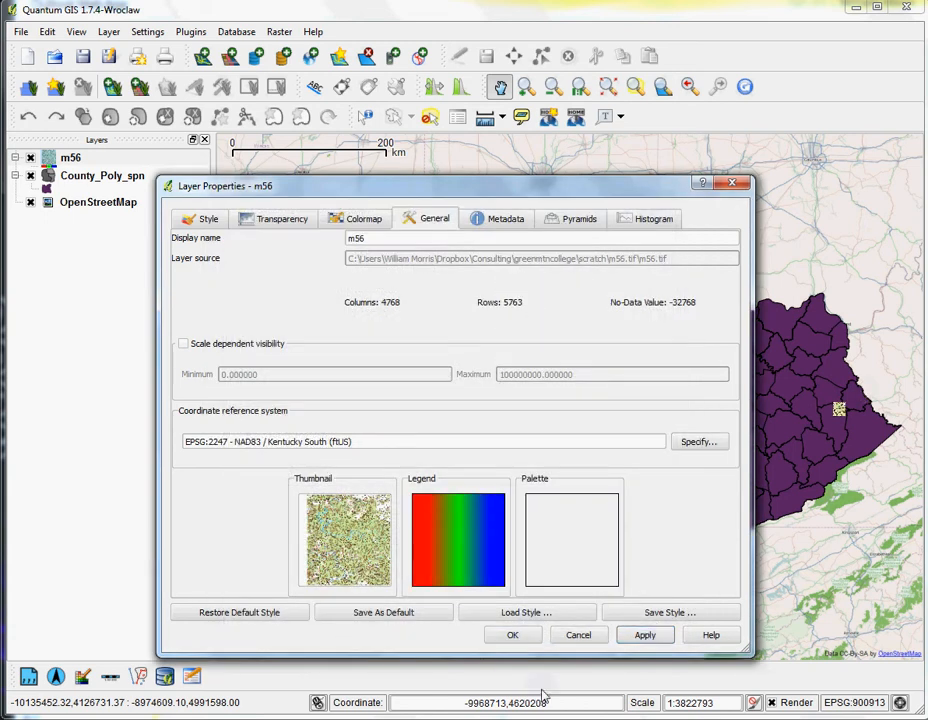
pyautogui.click(512, 635)
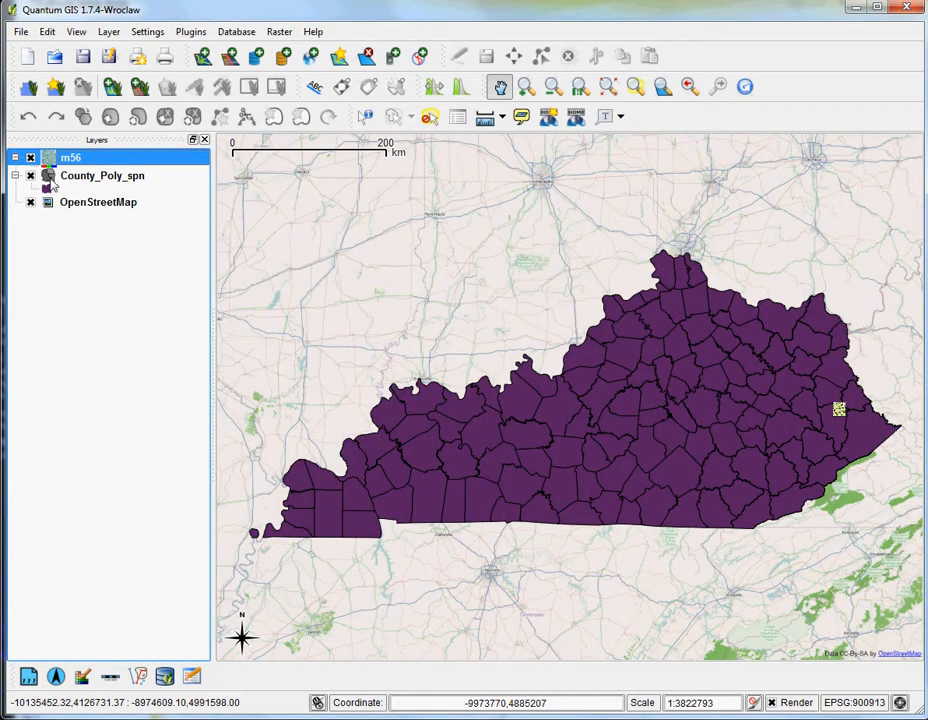
# Set the County_Poly_spn fill to None so counties show as hollow outlines
pyautogui.doubleClick(102, 175)
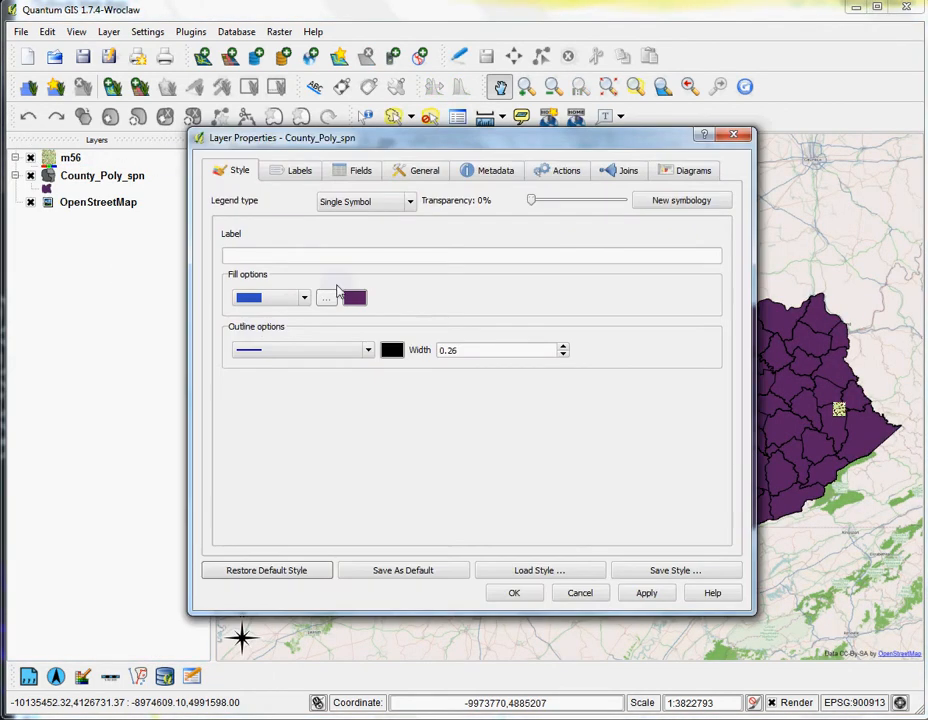
pyautogui.click(303, 297)
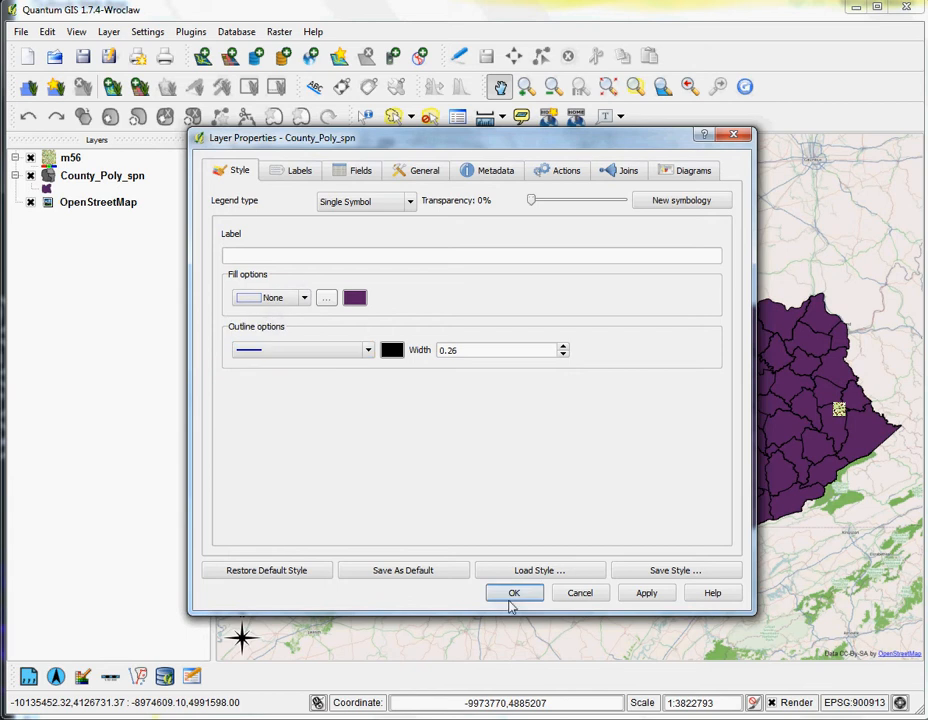
pyautogui.click(514, 593)
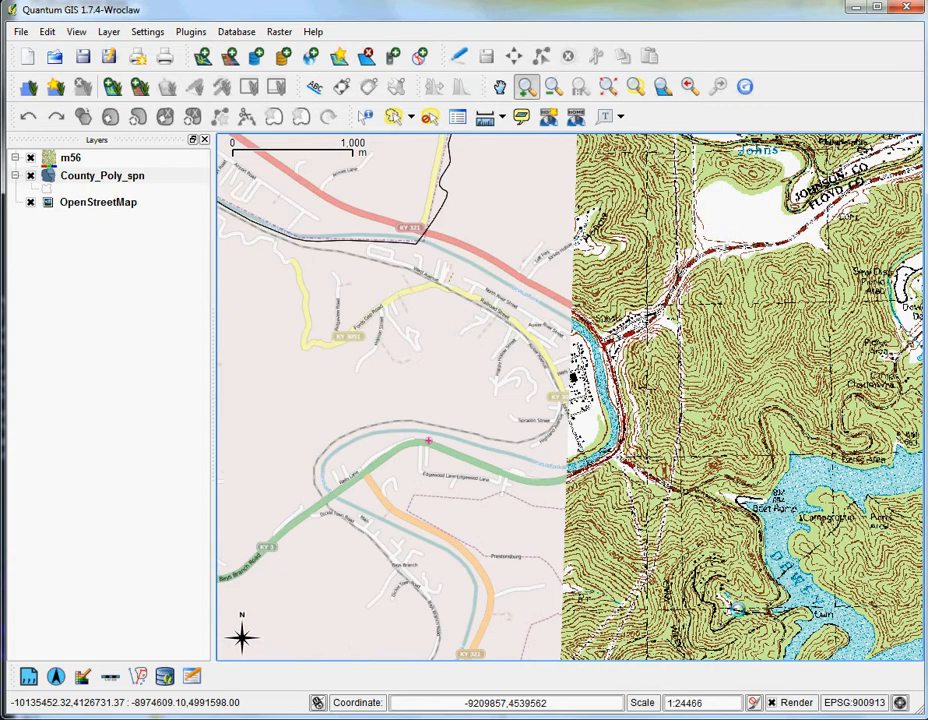
pyautogui.moveTo(690, 476)
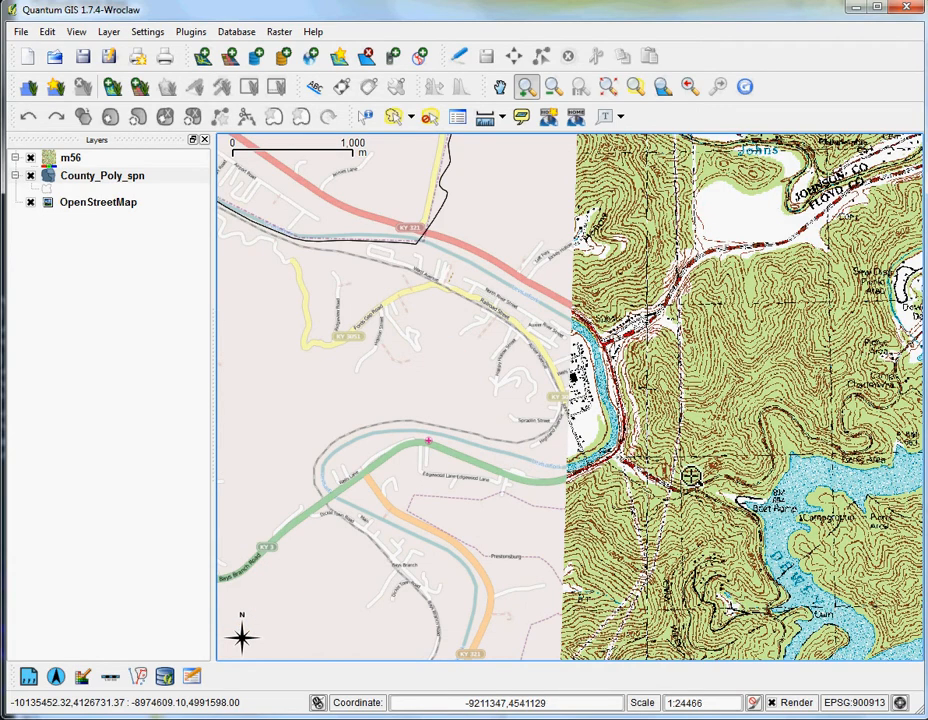